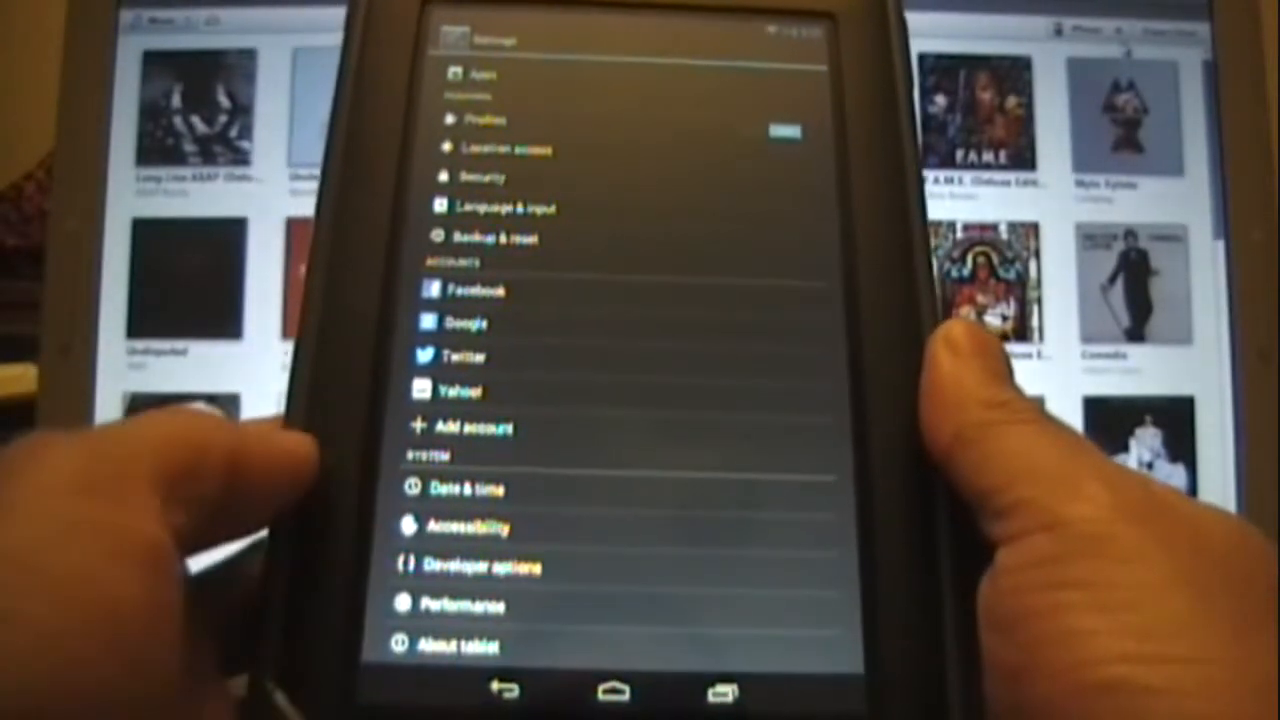
Open About tablet from the bottom of the Settings list
click(459, 645)
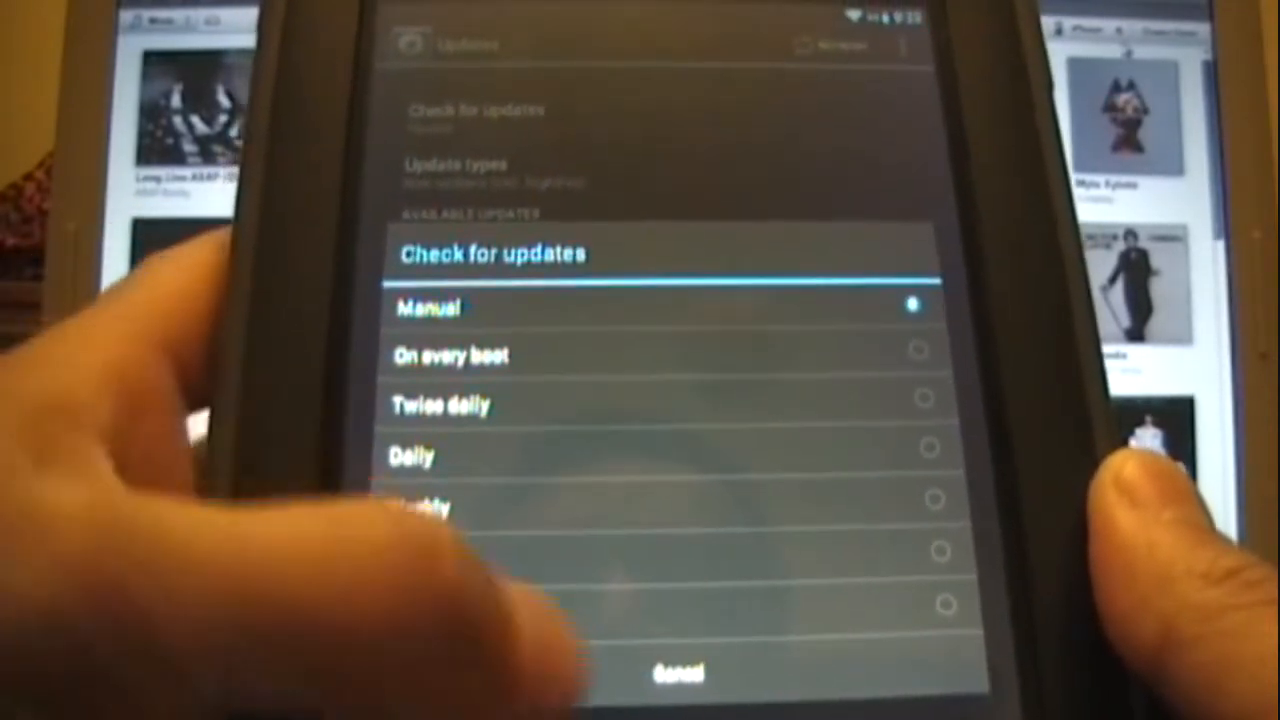
Keep update checks at Manual, then view the Update types options, currently nightlies included
click(430, 307)
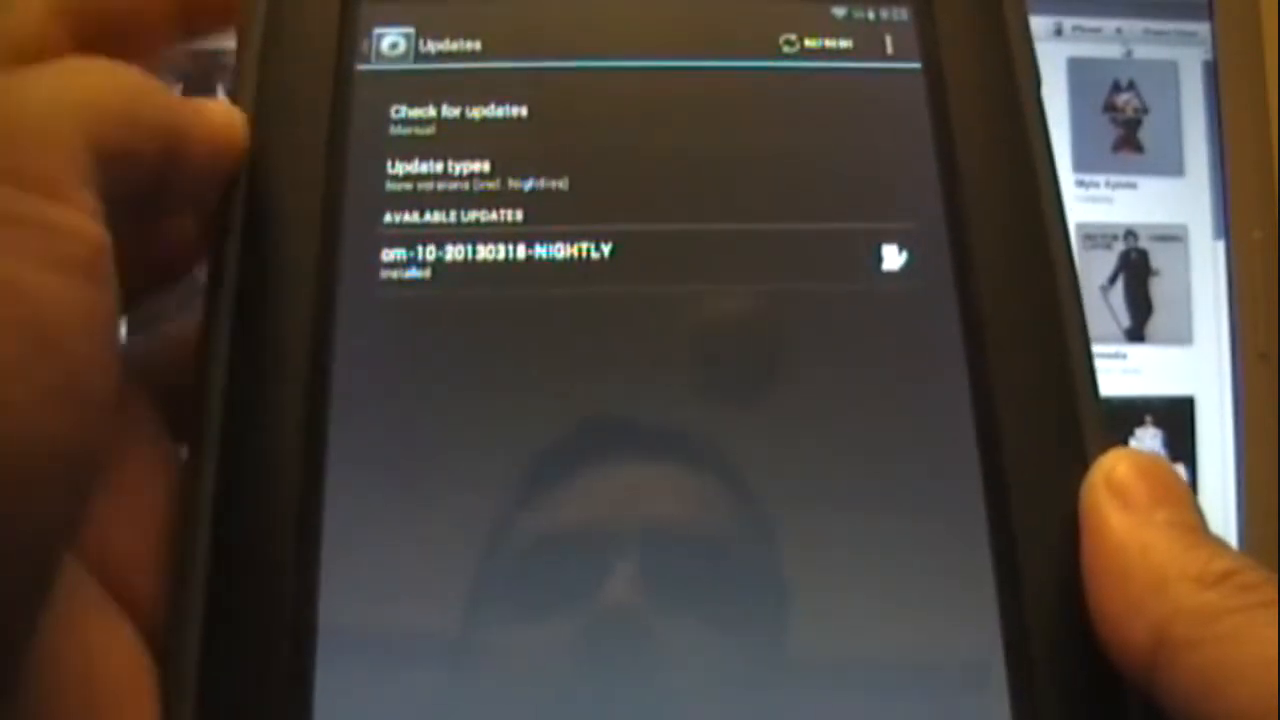
click(438, 165)
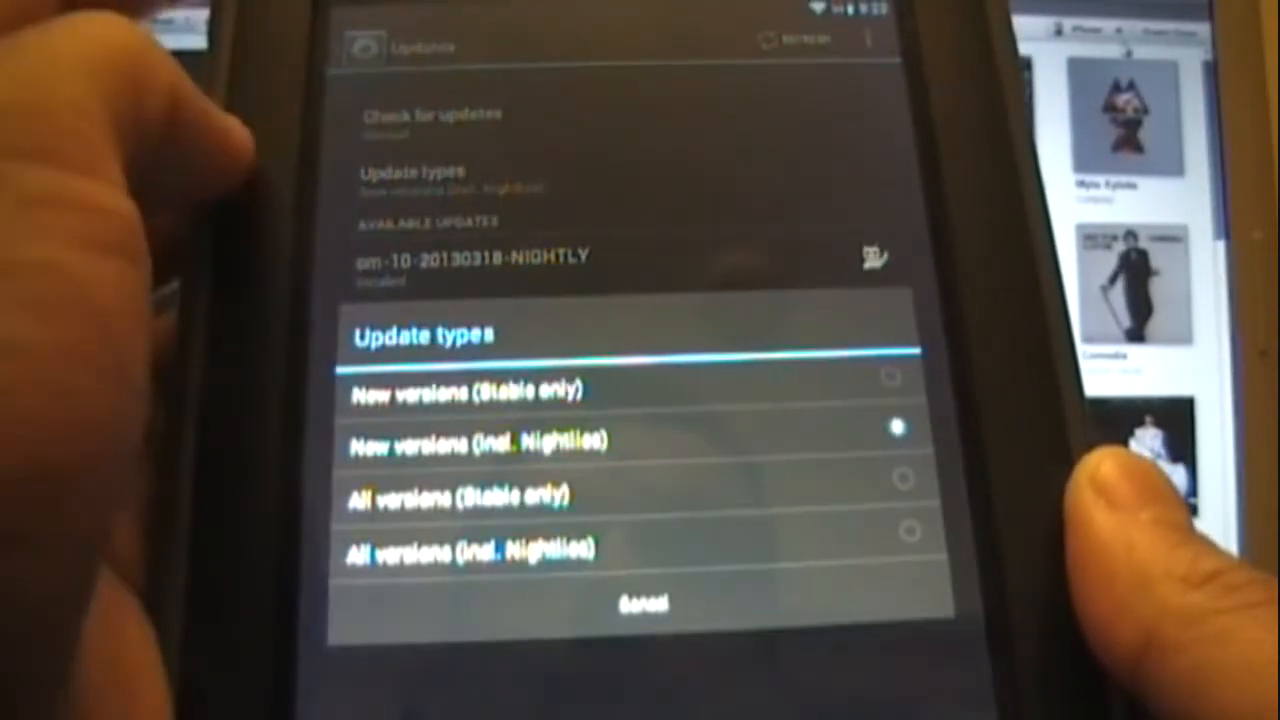